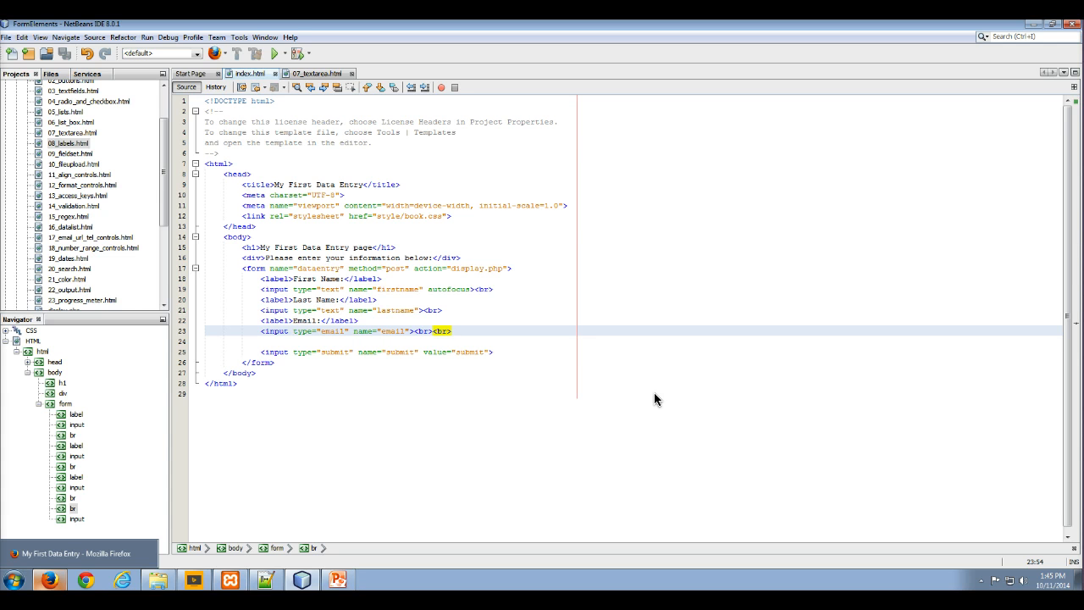
mouse_move(358, 236)
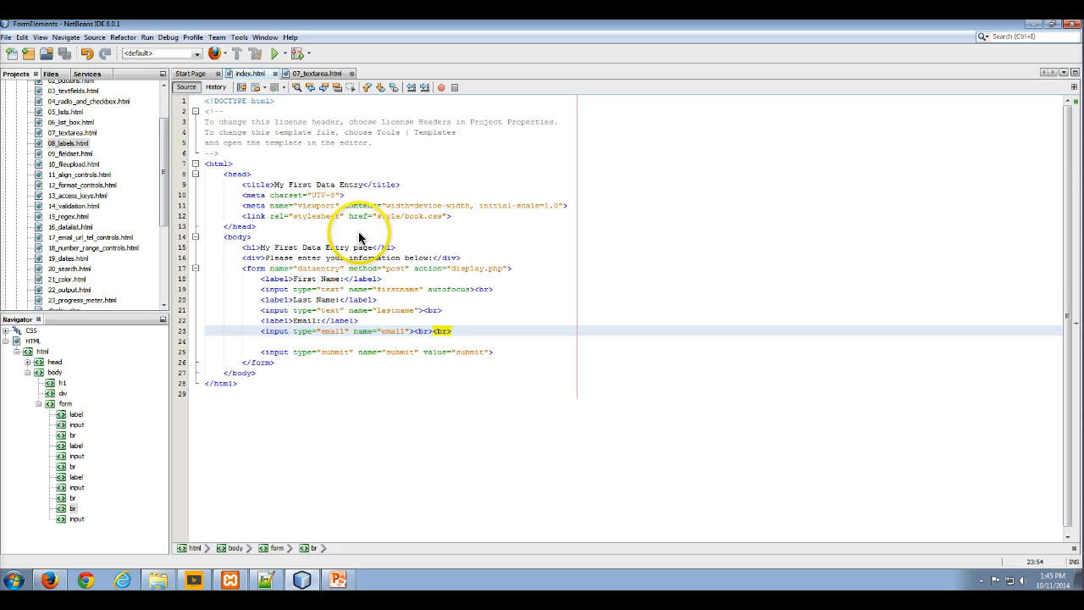
mouse_move(334, 205)
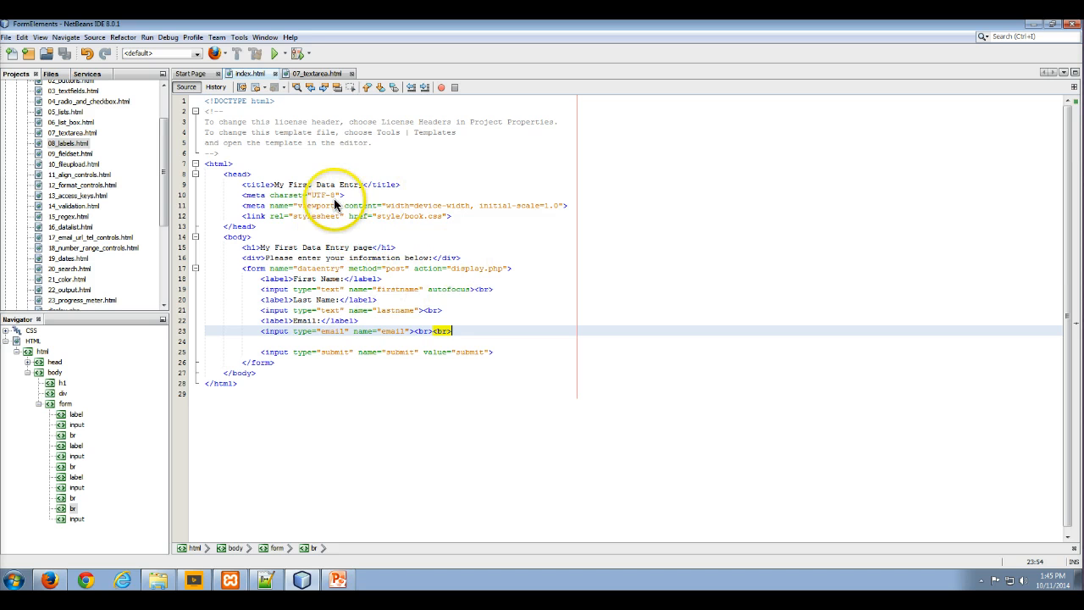
mouse_move(345, 294)
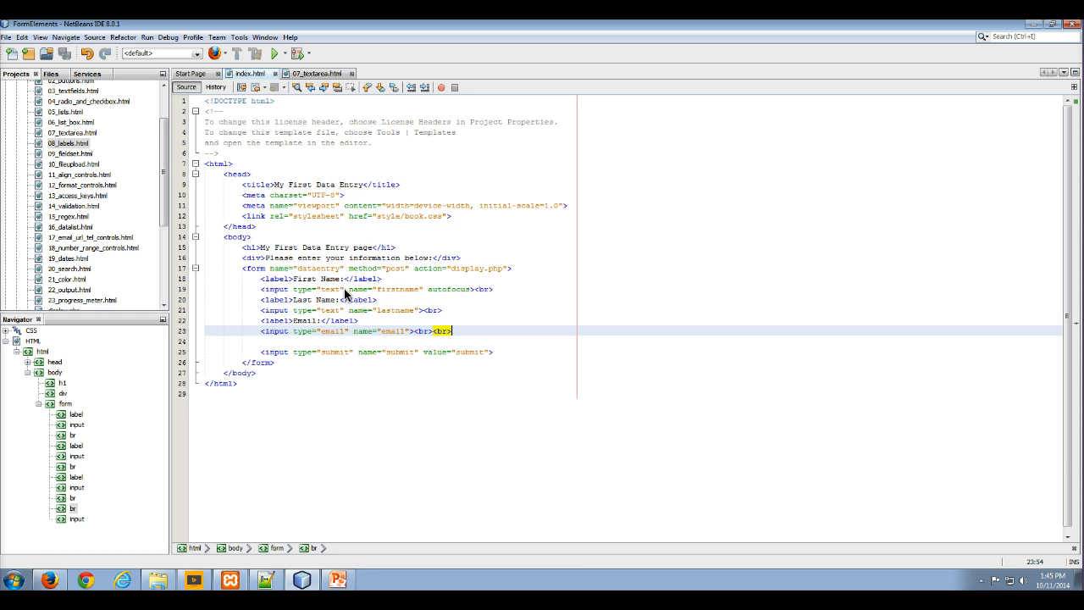
mouse_move(294, 258)
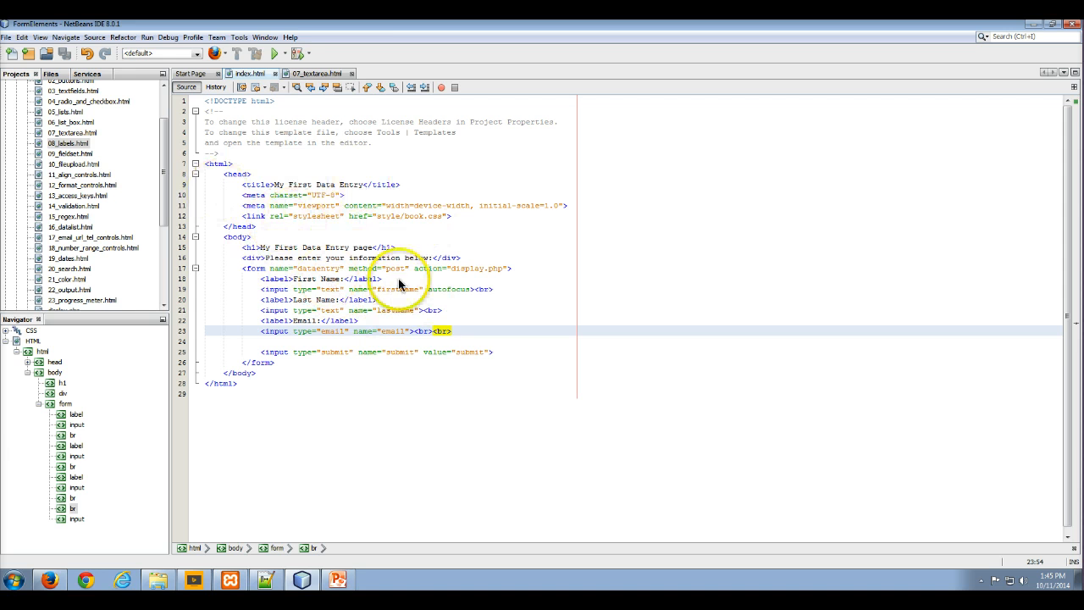
mouse_move(303, 354)
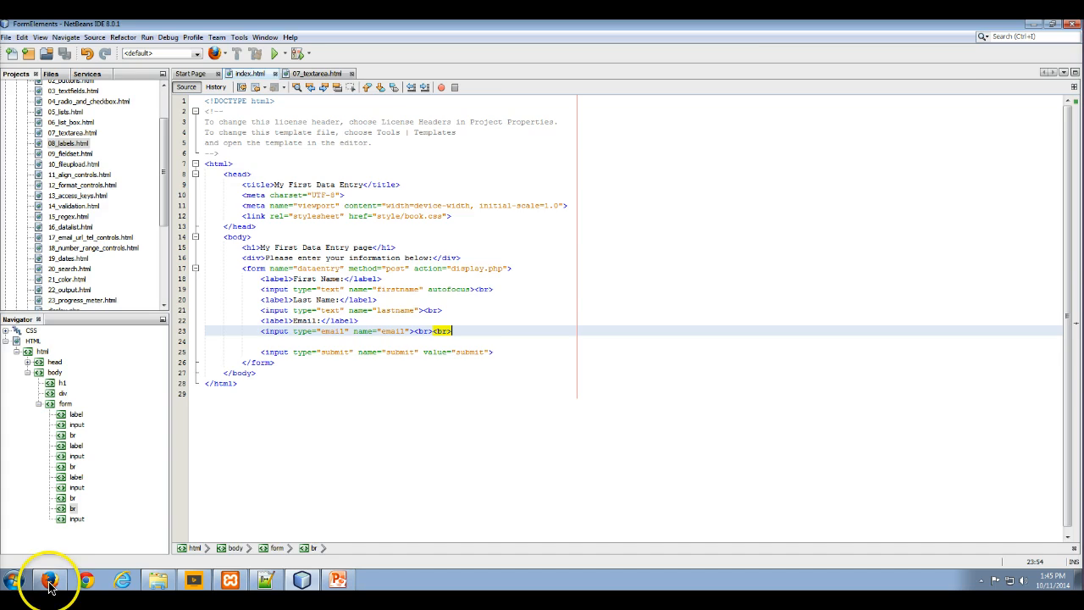
Compare with 07_textarea.html, then add a comments textarea with placeholder text after the Email line.
left_click(49, 579)
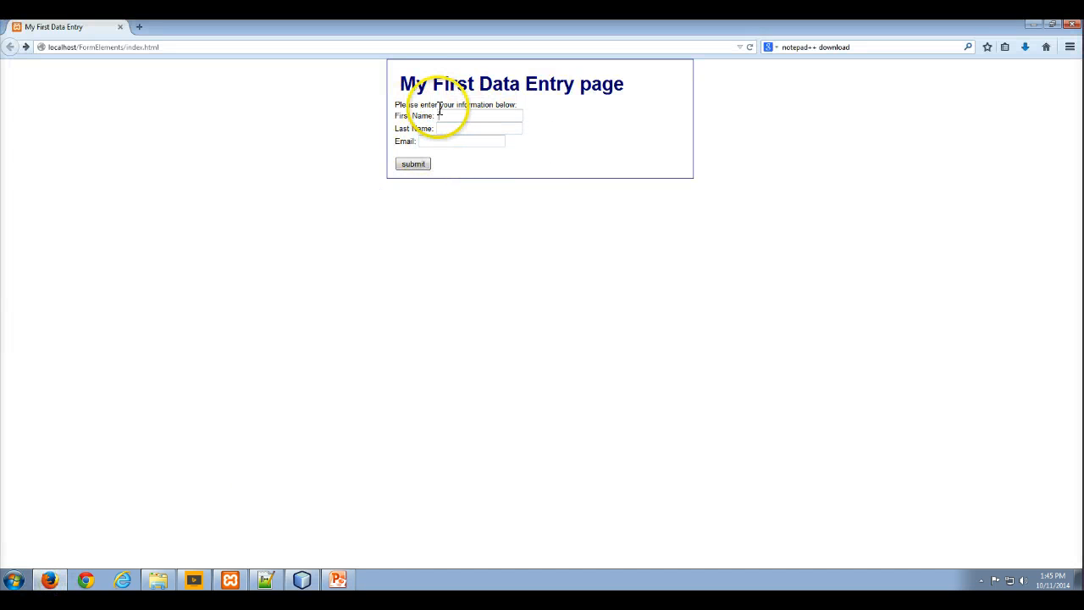
left_click(303, 580)
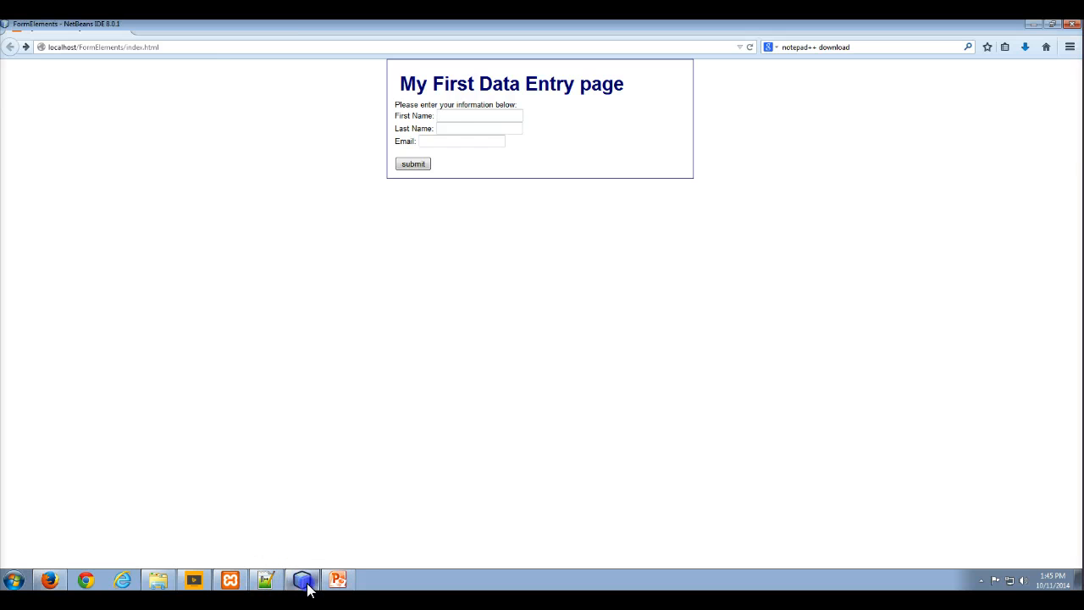
left_click(302, 579)
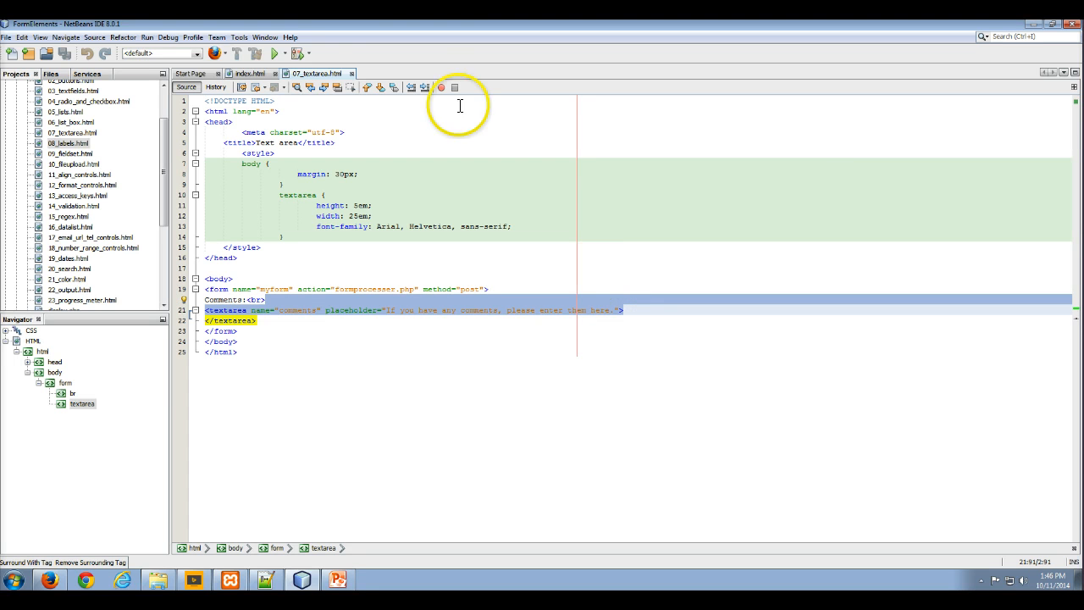
left_click(248, 74)
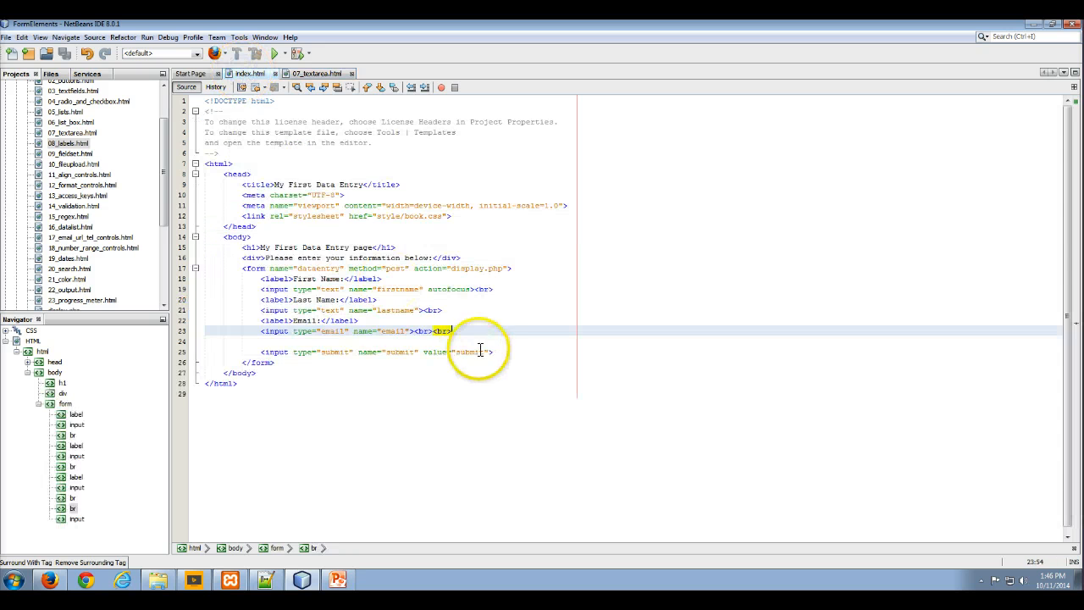
type("<textarea name=\"comments\" placeholder=\"If you have any comments, please enter them here.\">")
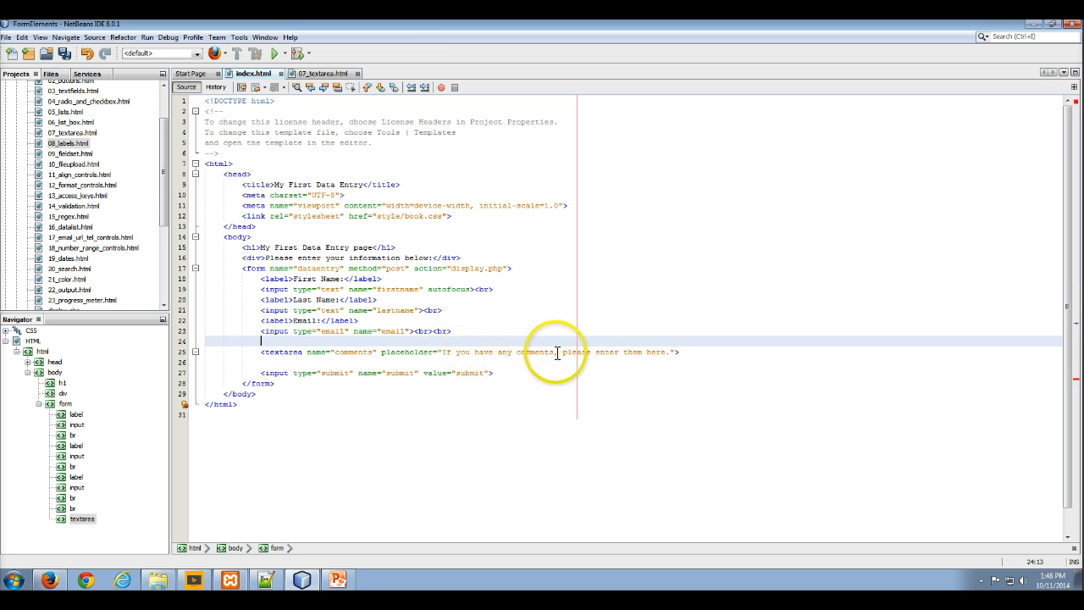
mouse_move(449, 309)
type("<label>C</label><br>")
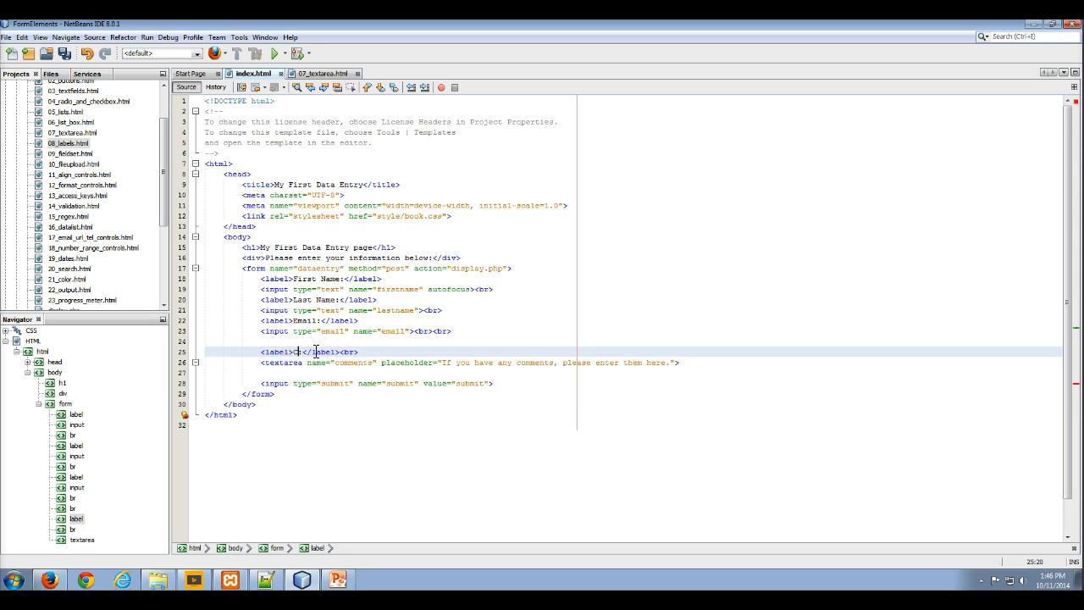
Finish typing the 'Comment:' label above the comments textarea.
type("omments")
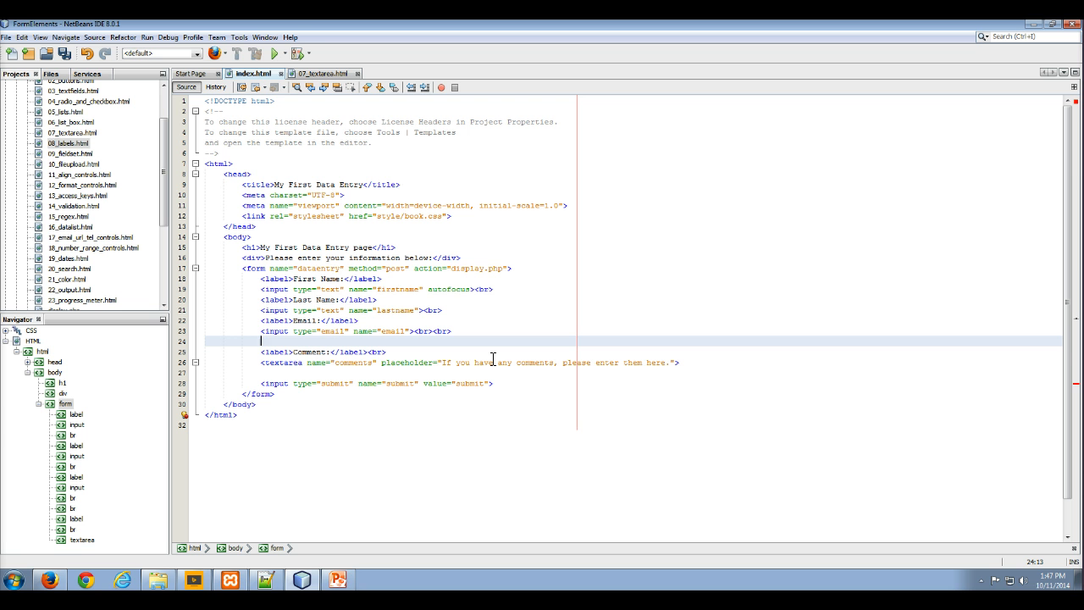
mouse_move(186, 131)
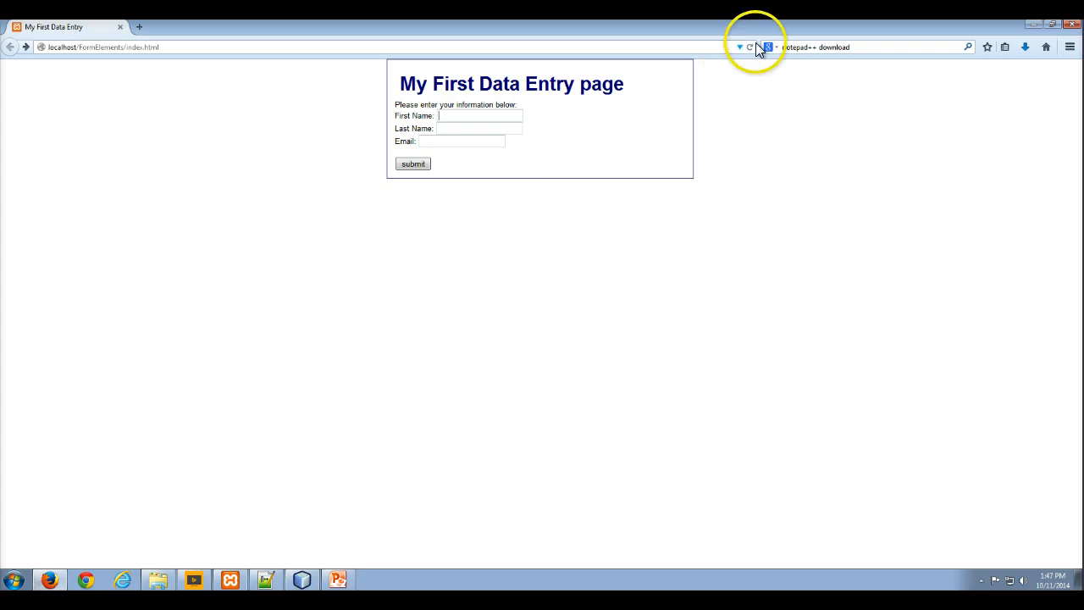
Reload the form page in Firefox to check for the comments box.
left_click(748, 46)
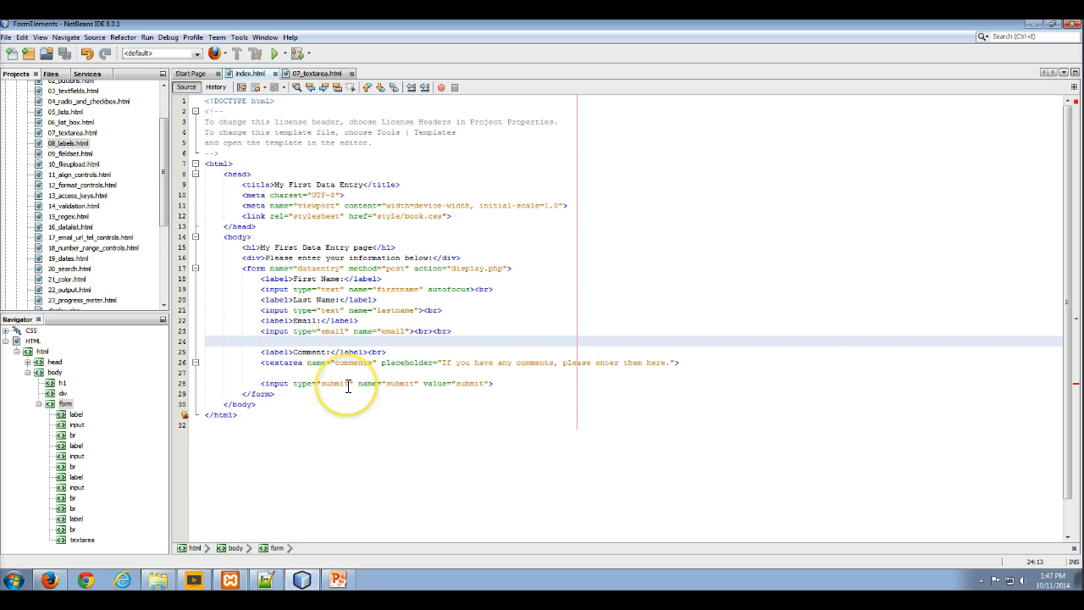
mouse_move(396, 348)
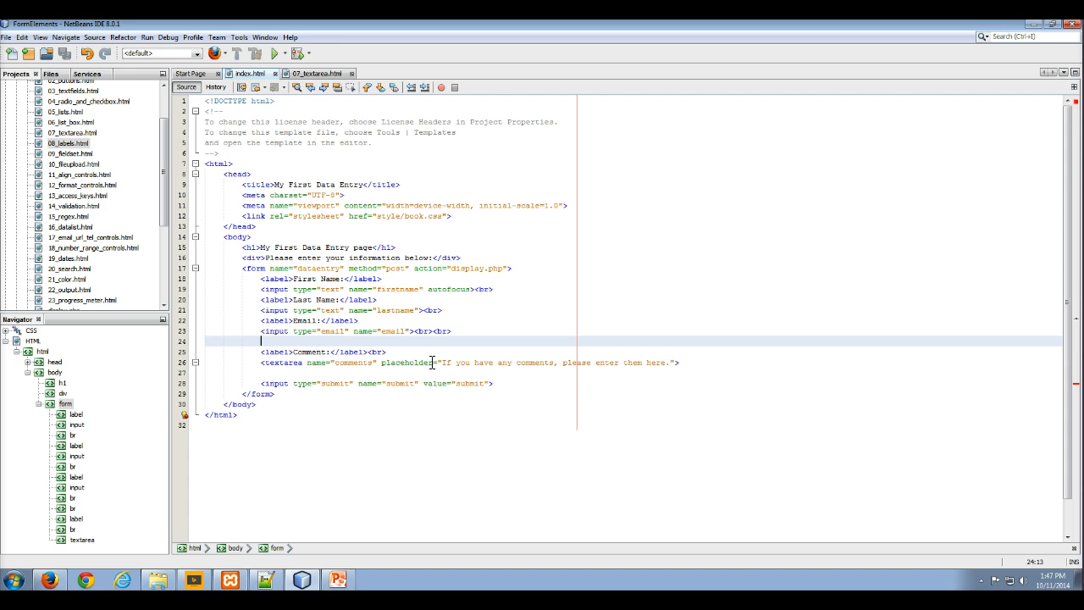
Close the comments textarea with a </textarea> tag, checking the example file.
left_click(314, 74)
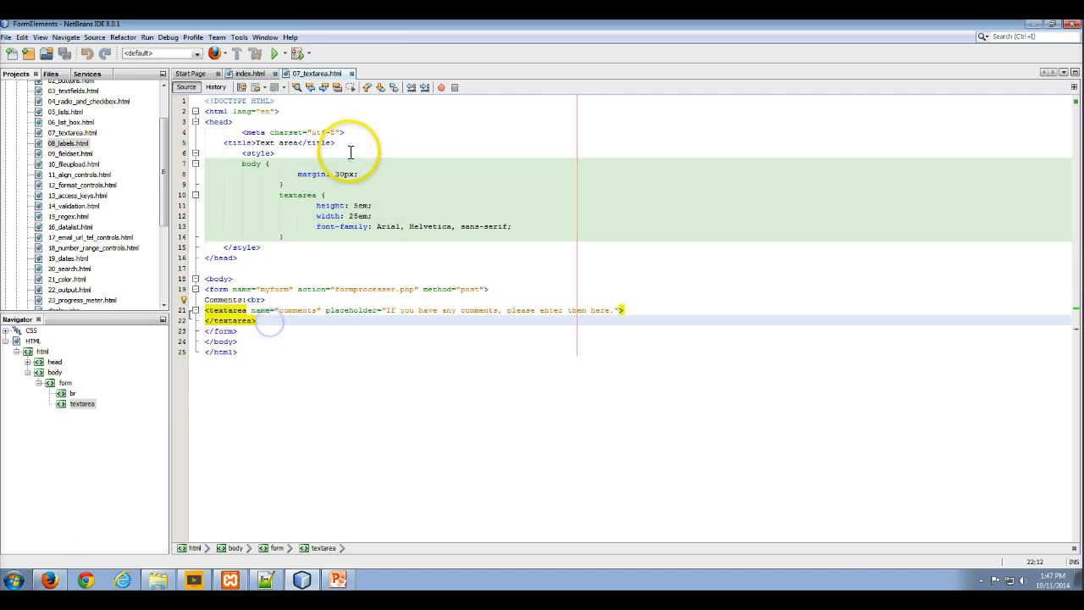
left_click(249, 73)
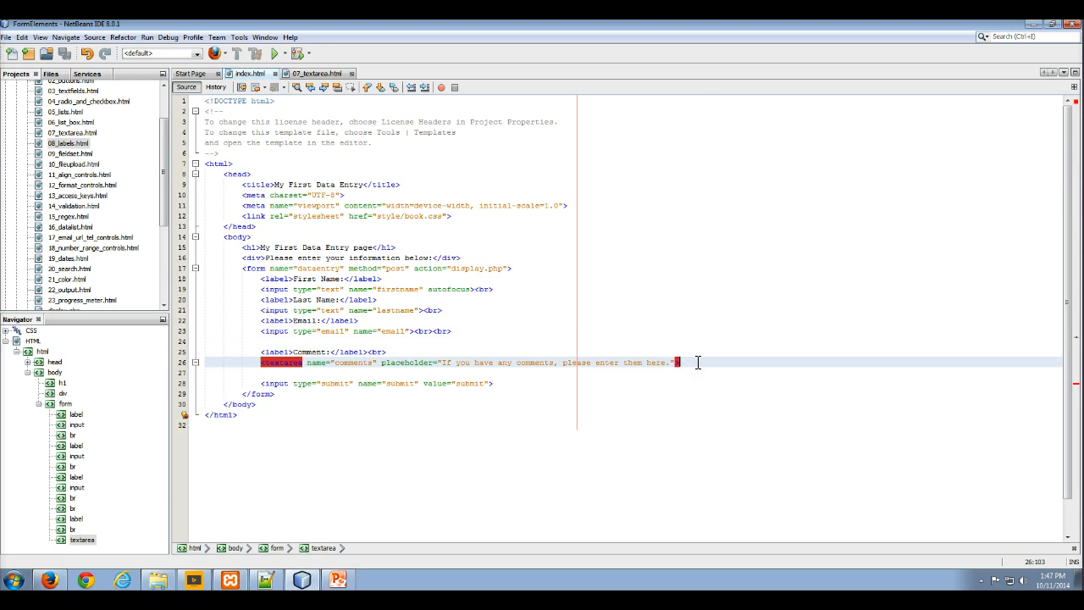
type("</textarea.")
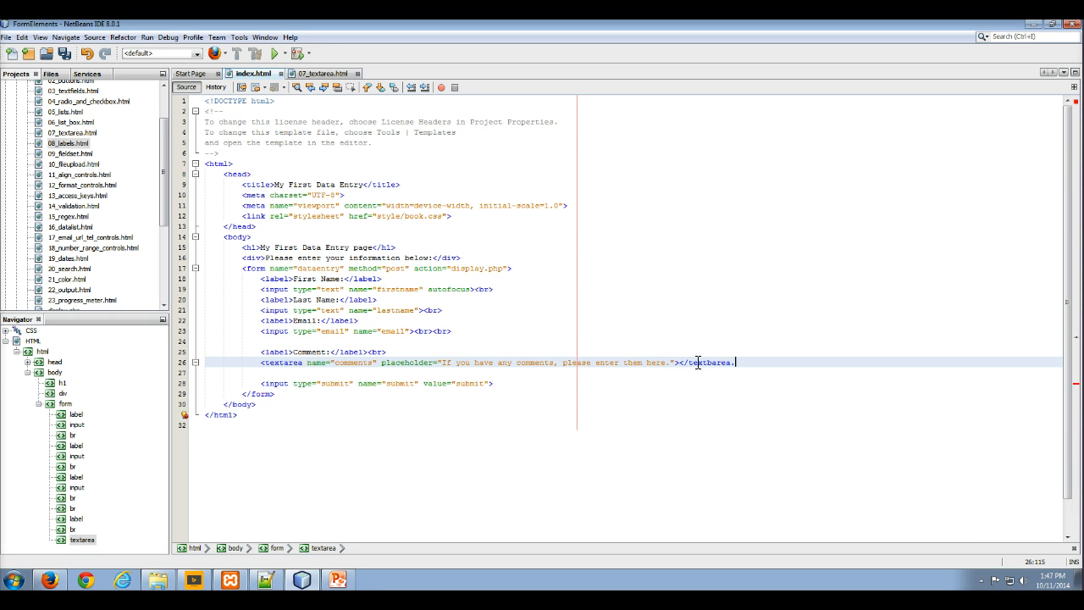
double_click(711, 363)
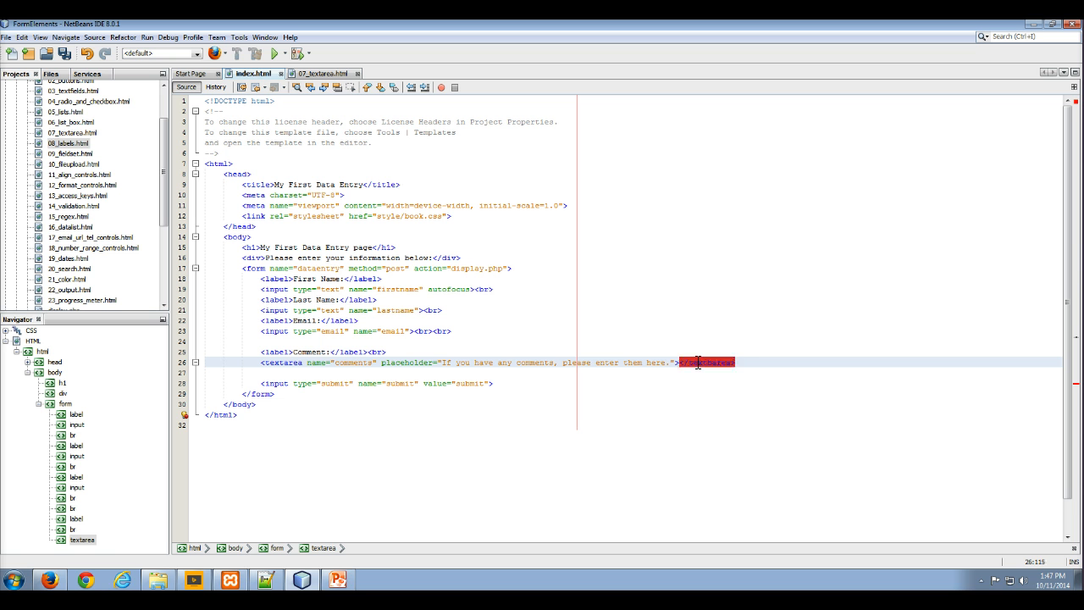
mouse_move(667, 347)
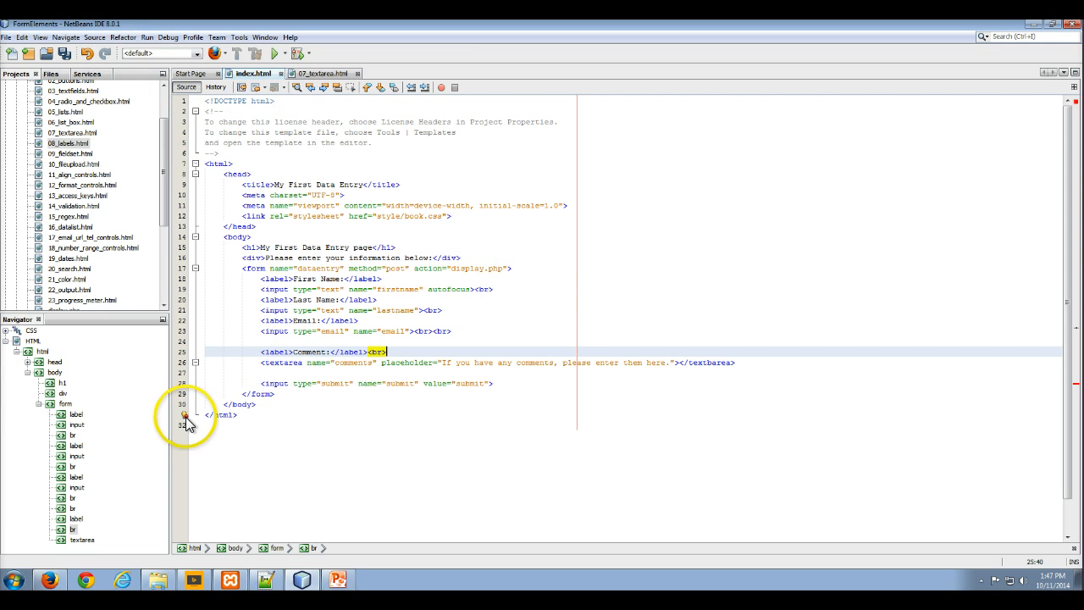
mouse_move(184, 416)
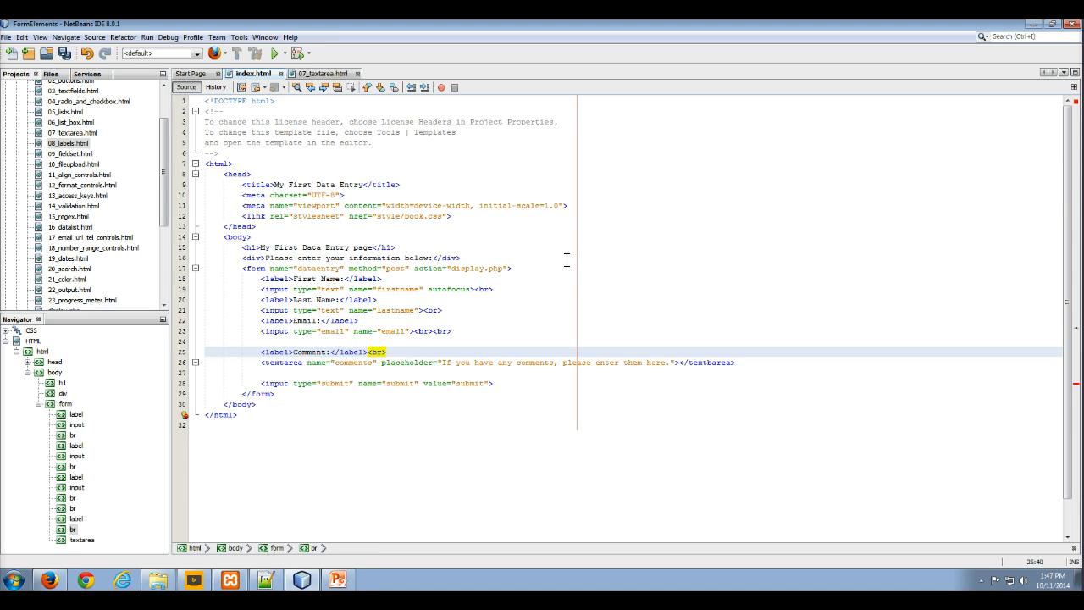
mouse_move(434, 165)
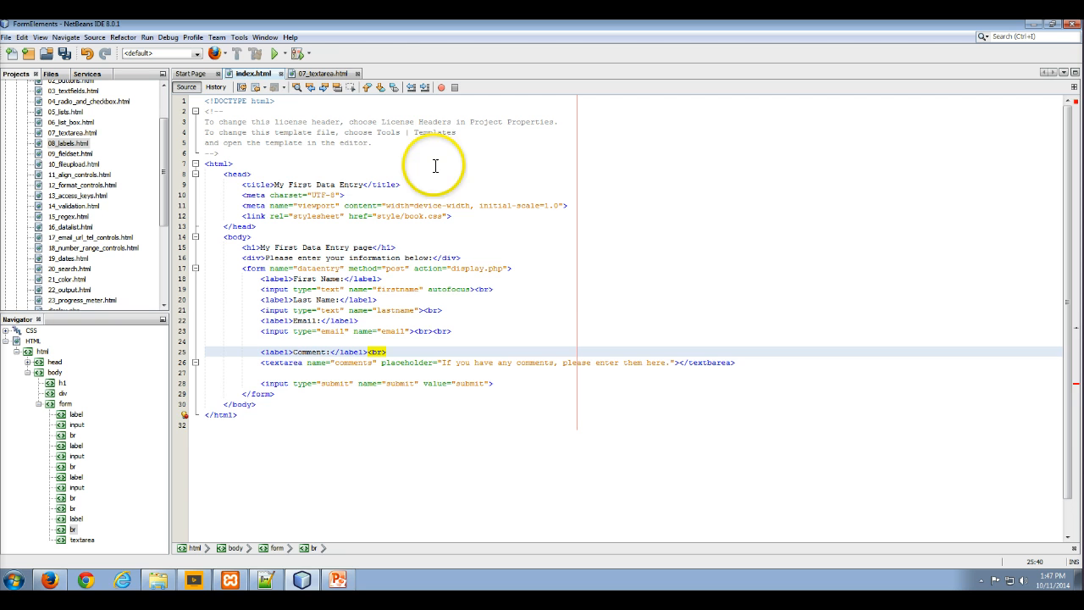
Compare against 07_textarea.html again and save index.html.
left_click(325, 73)
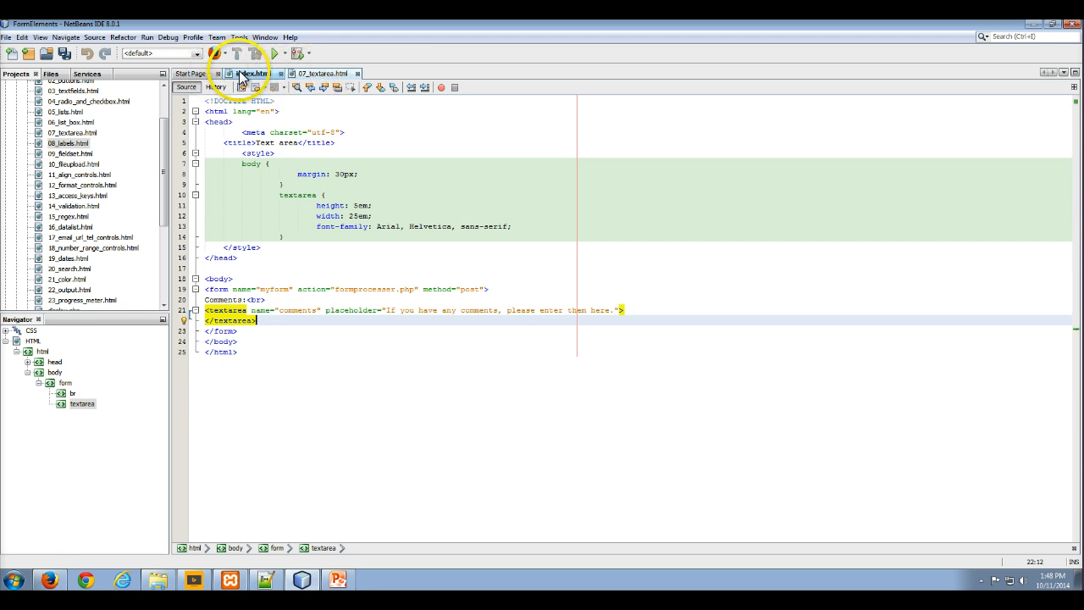
left_click(251, 73)
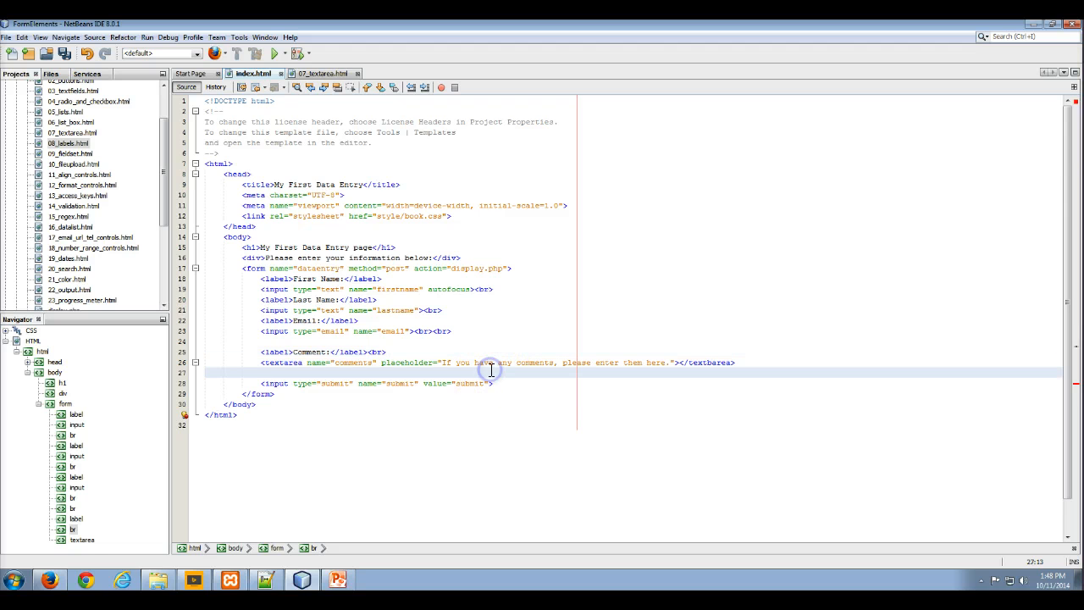
left_click(490, 362)
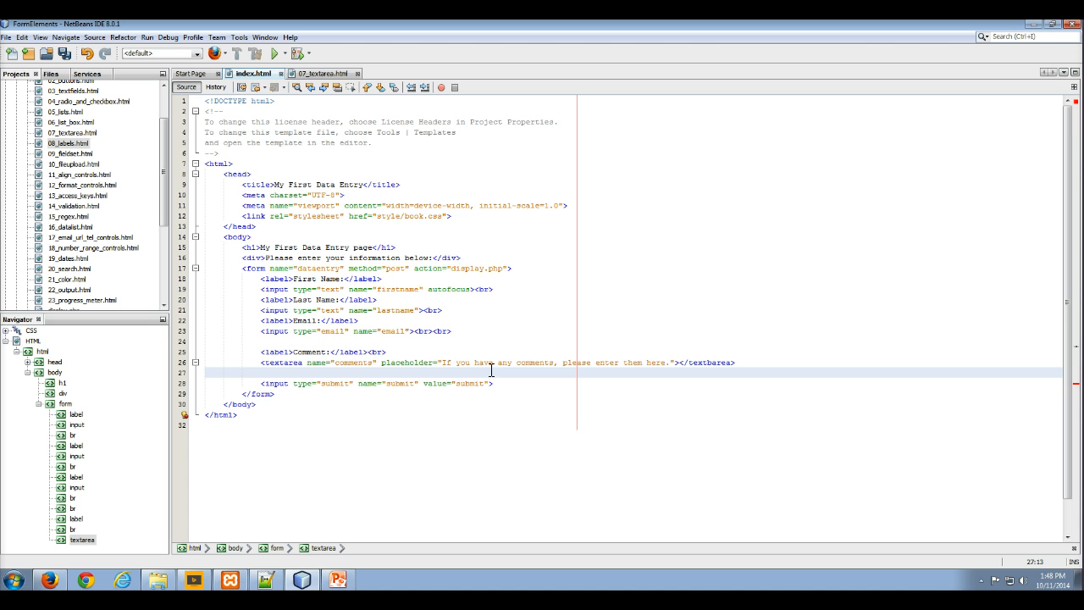
left_click(63, 53)
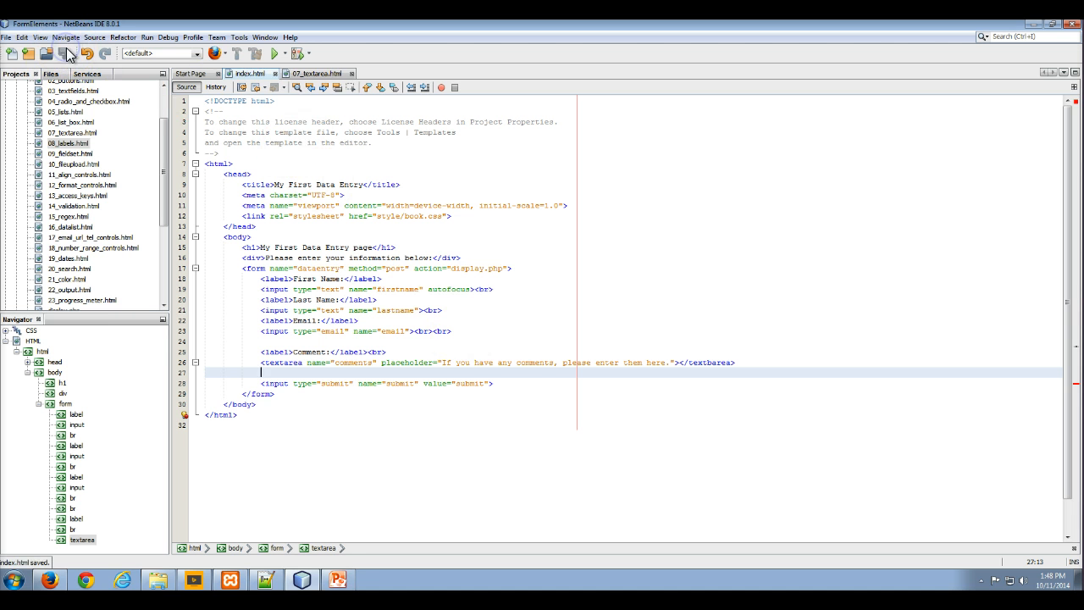
left_click(49, 579)
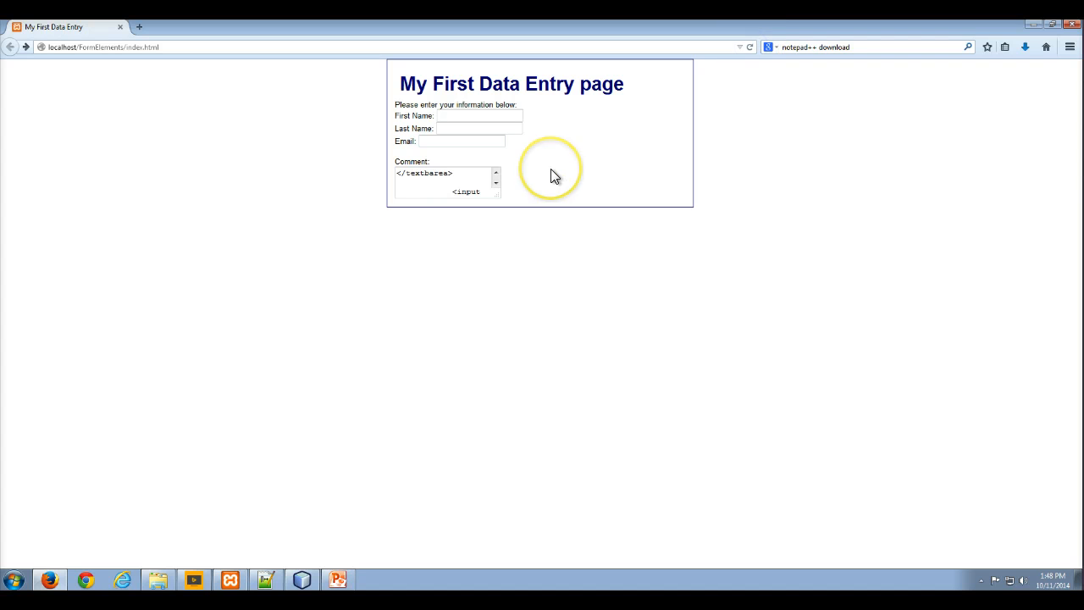
mouse_move(555, 175)
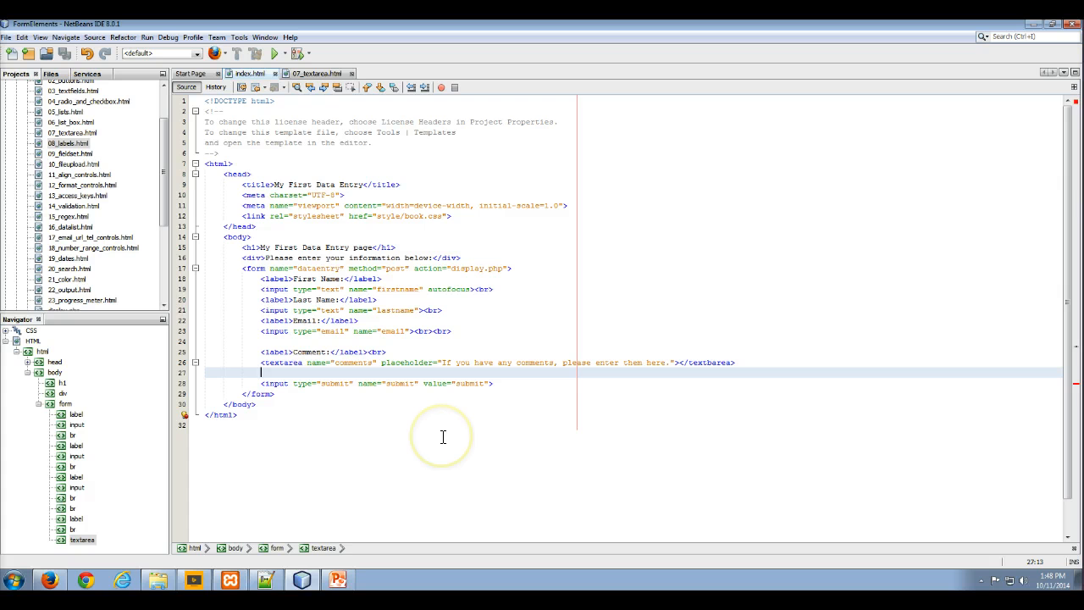
mouse_move(703, 362)
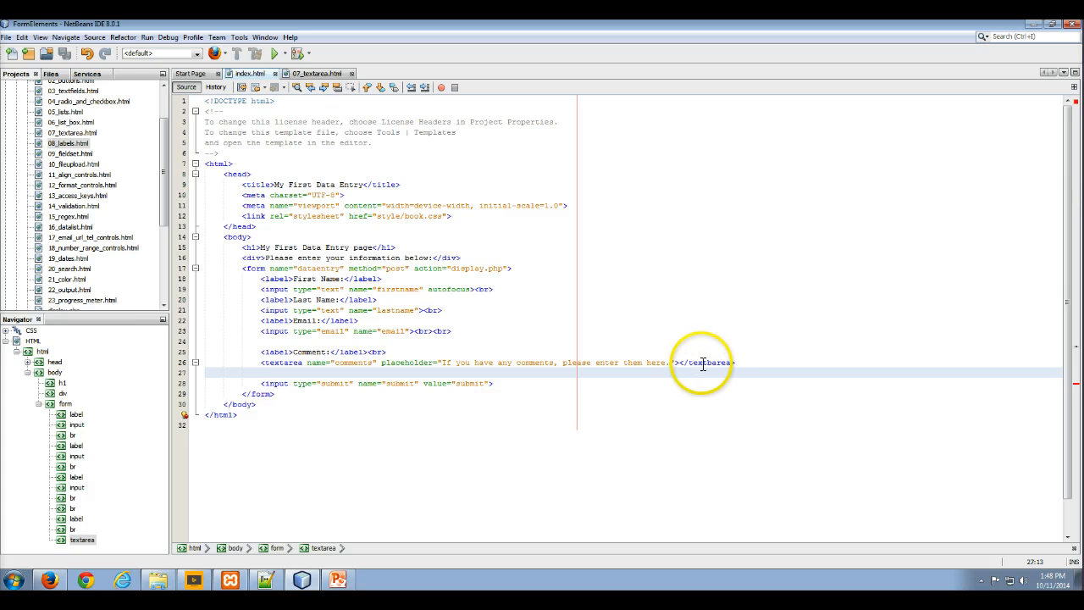
Reload the form in Firefox and try the Comment box and submit button.
double_click(711, 362)
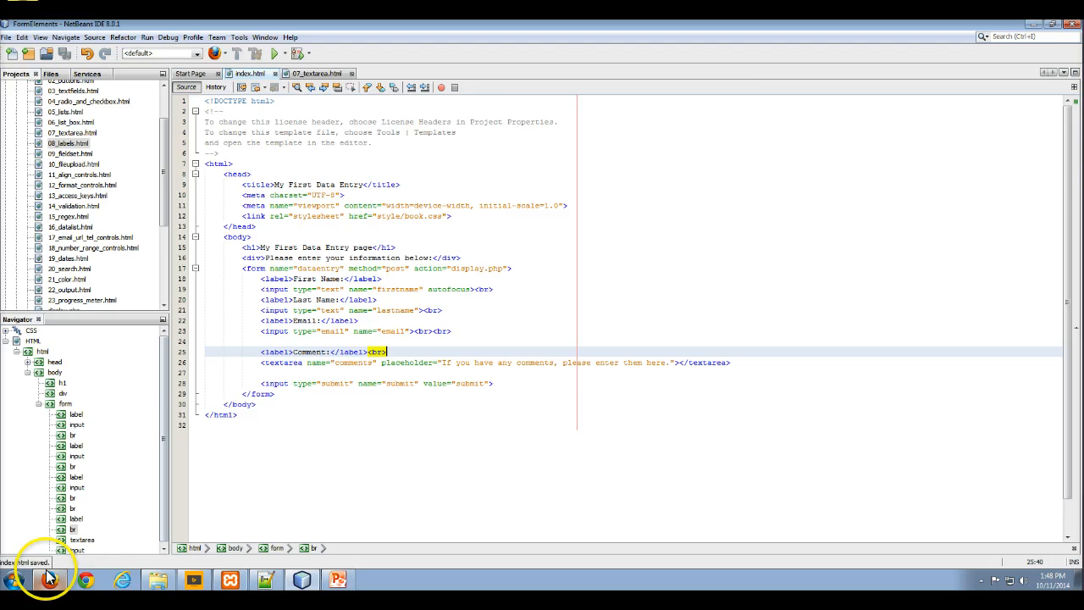
left_click(49, 579)
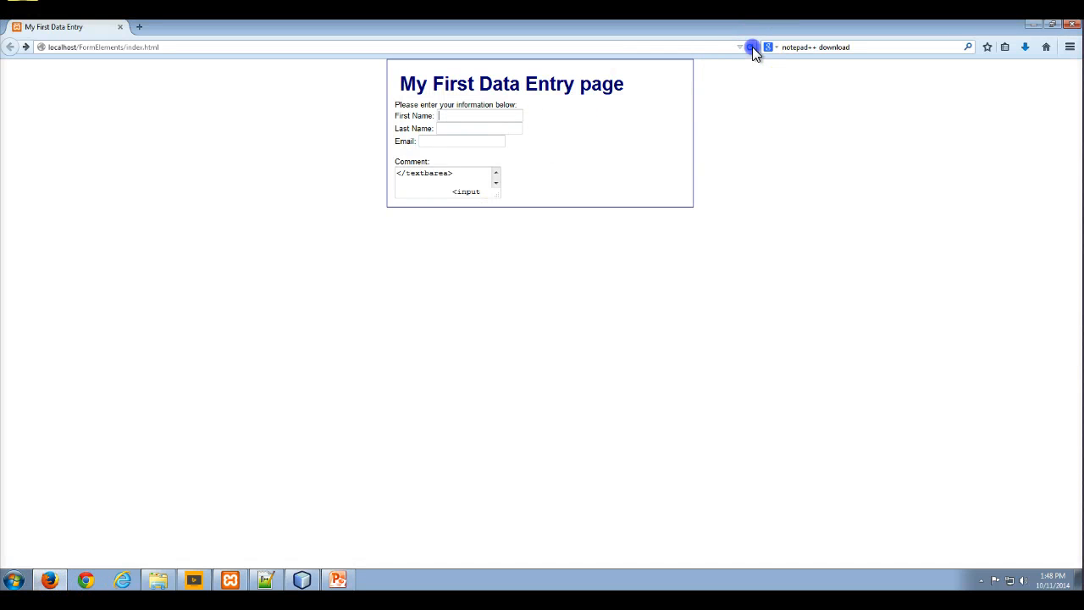
left_click(752, 46)
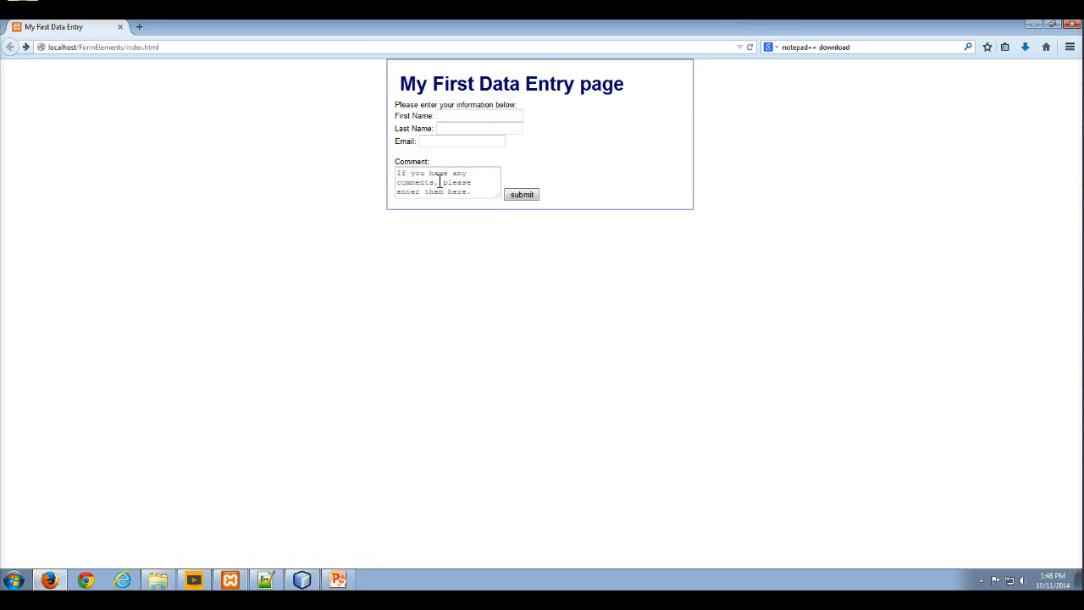
left_click(521, 194)
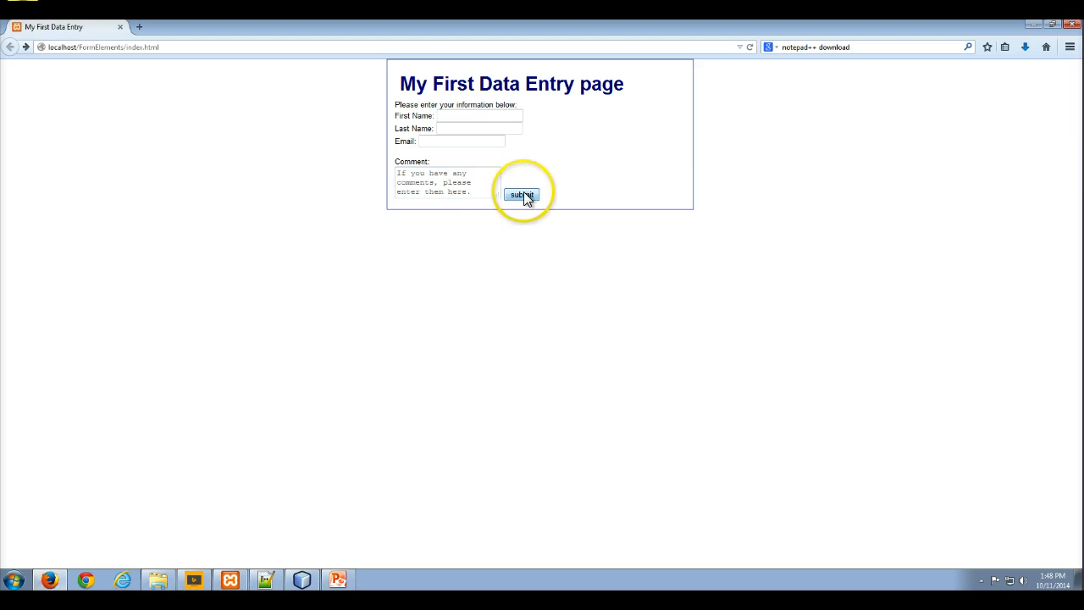
left_click(228, 580)
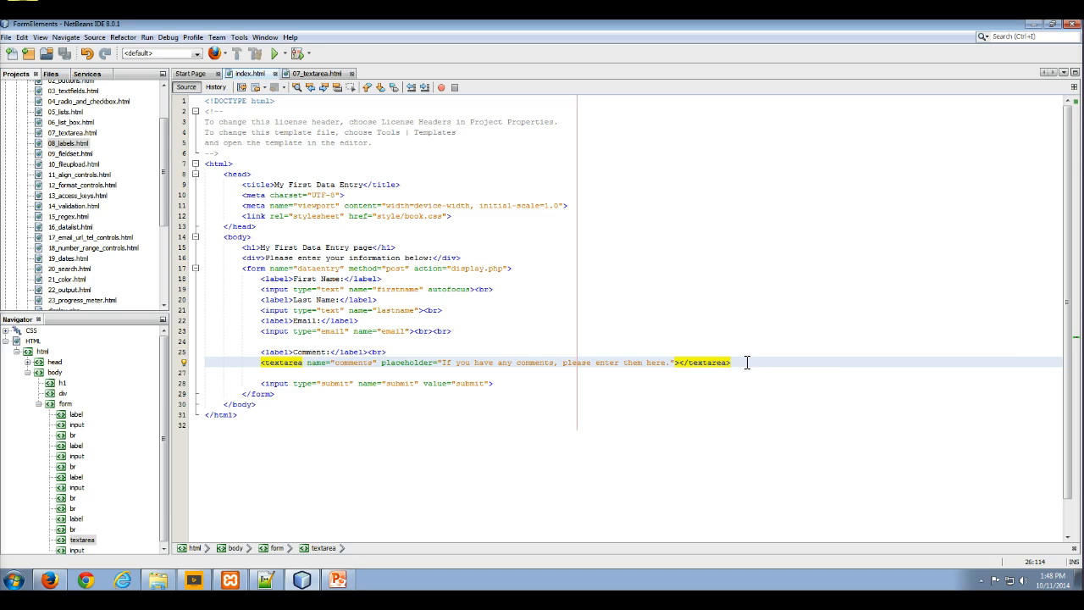
Add <br><br> after </textarea> so the submit button moves to a new line.
type("<br")
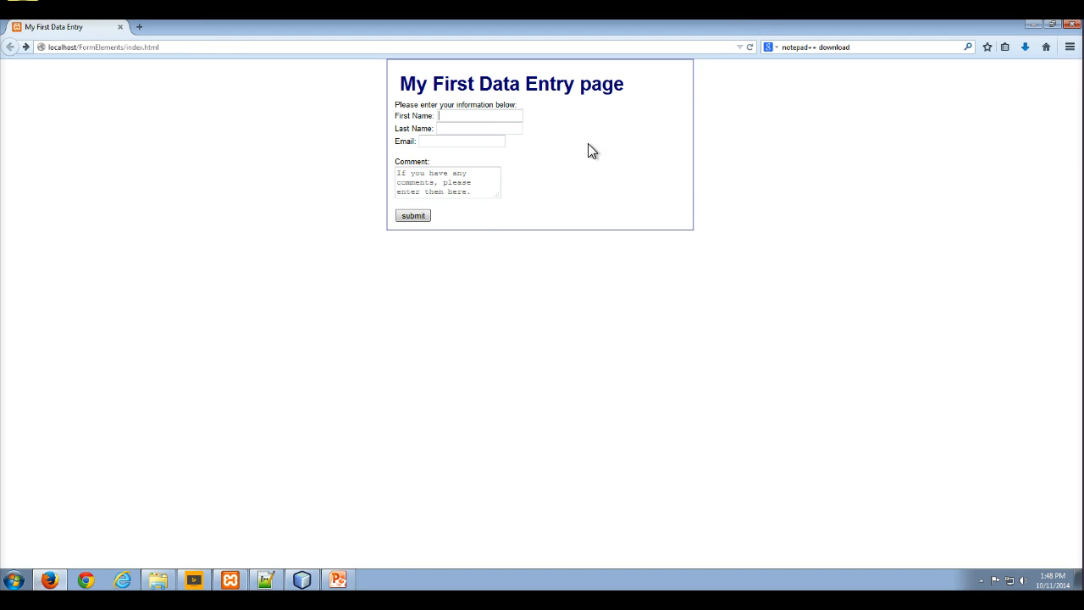
mouse_move(529, 182)
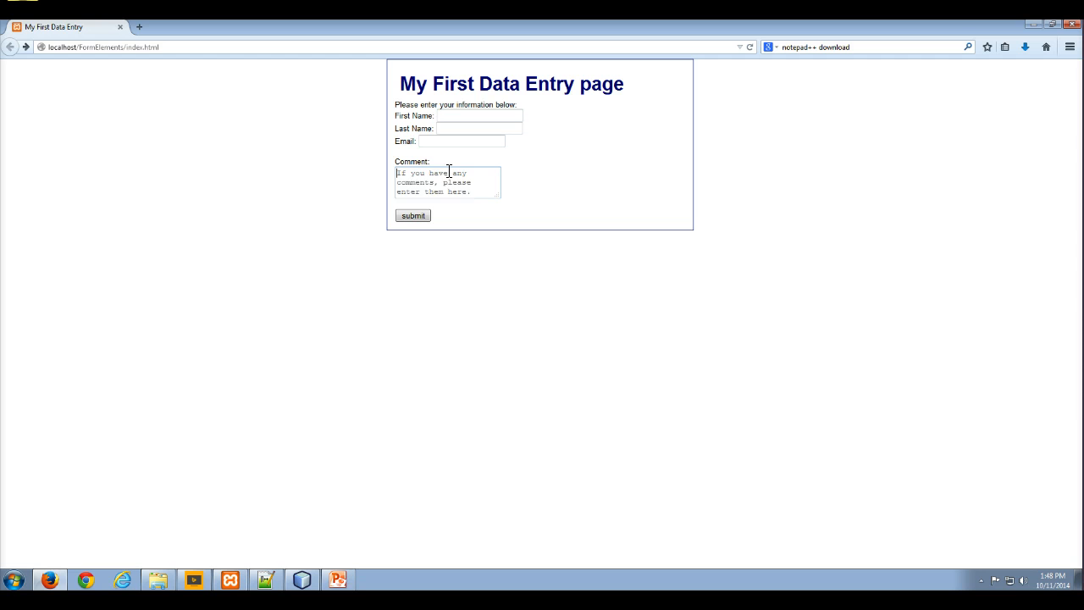
Type 'This is a comment' into the Comment box on the reloaded form.
type("This is a comment")
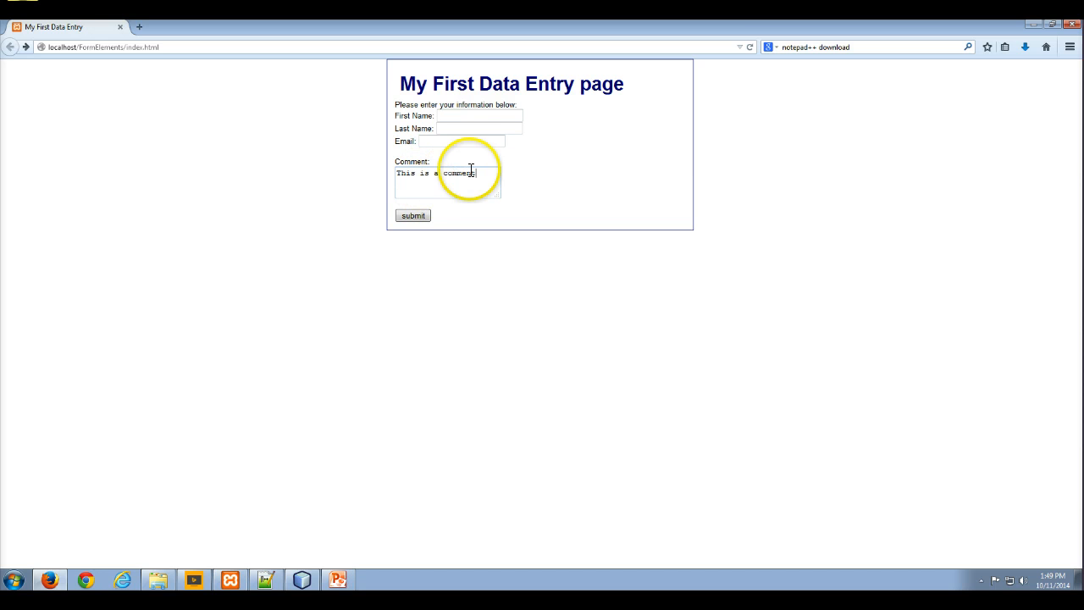
mouse_move(523, 174)
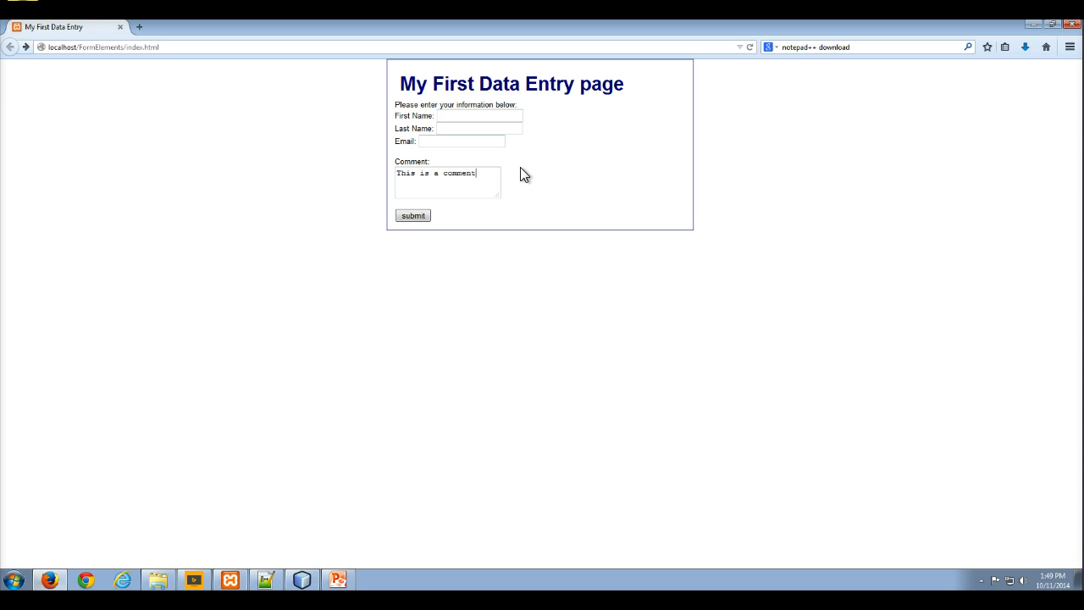
mouse_move(235, 526)
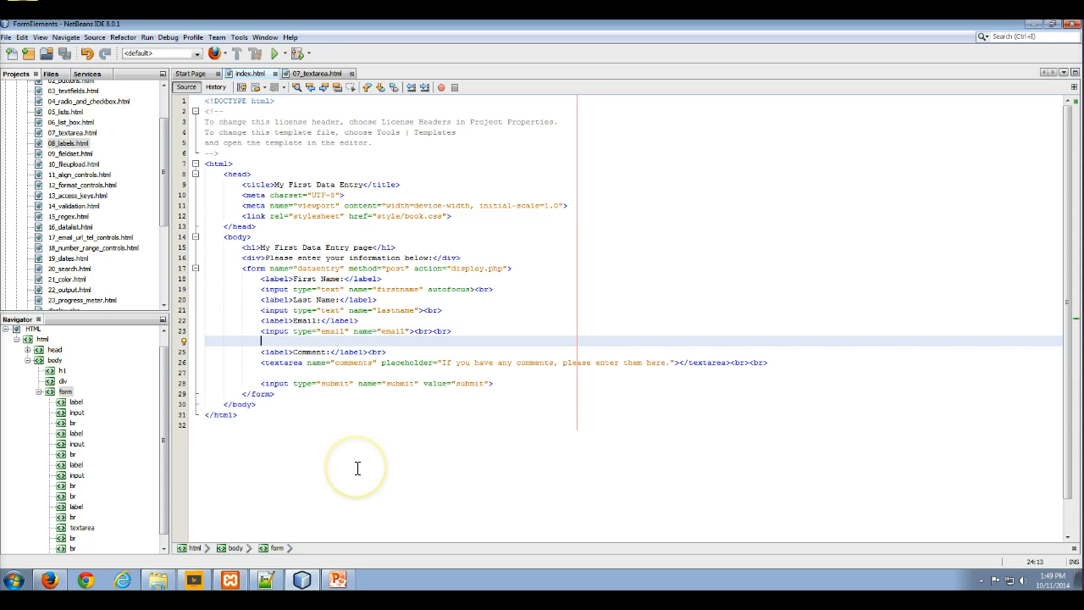
mouse_move(327, 517)
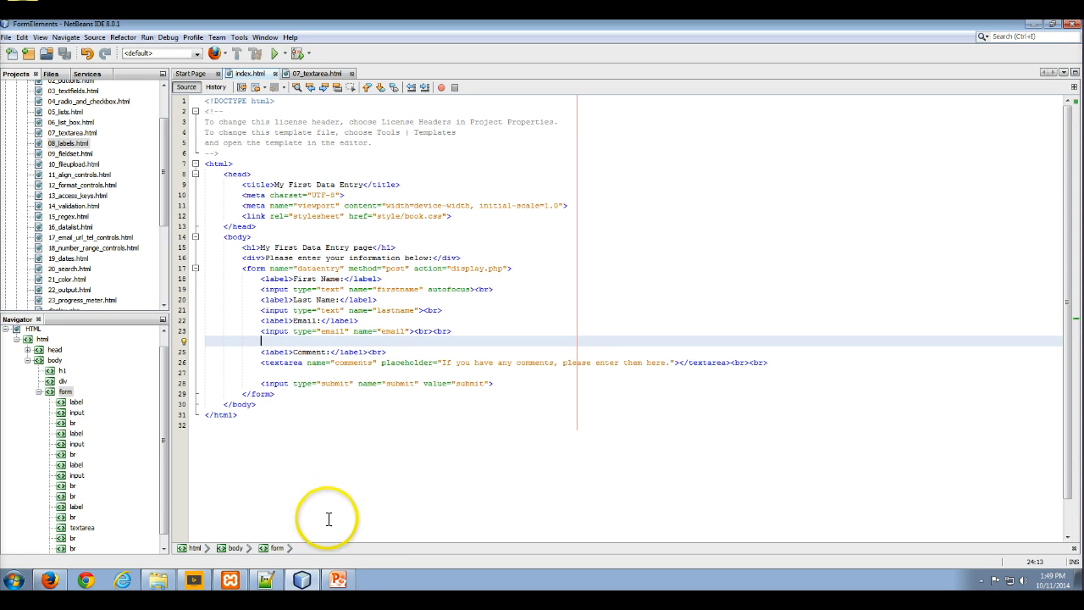